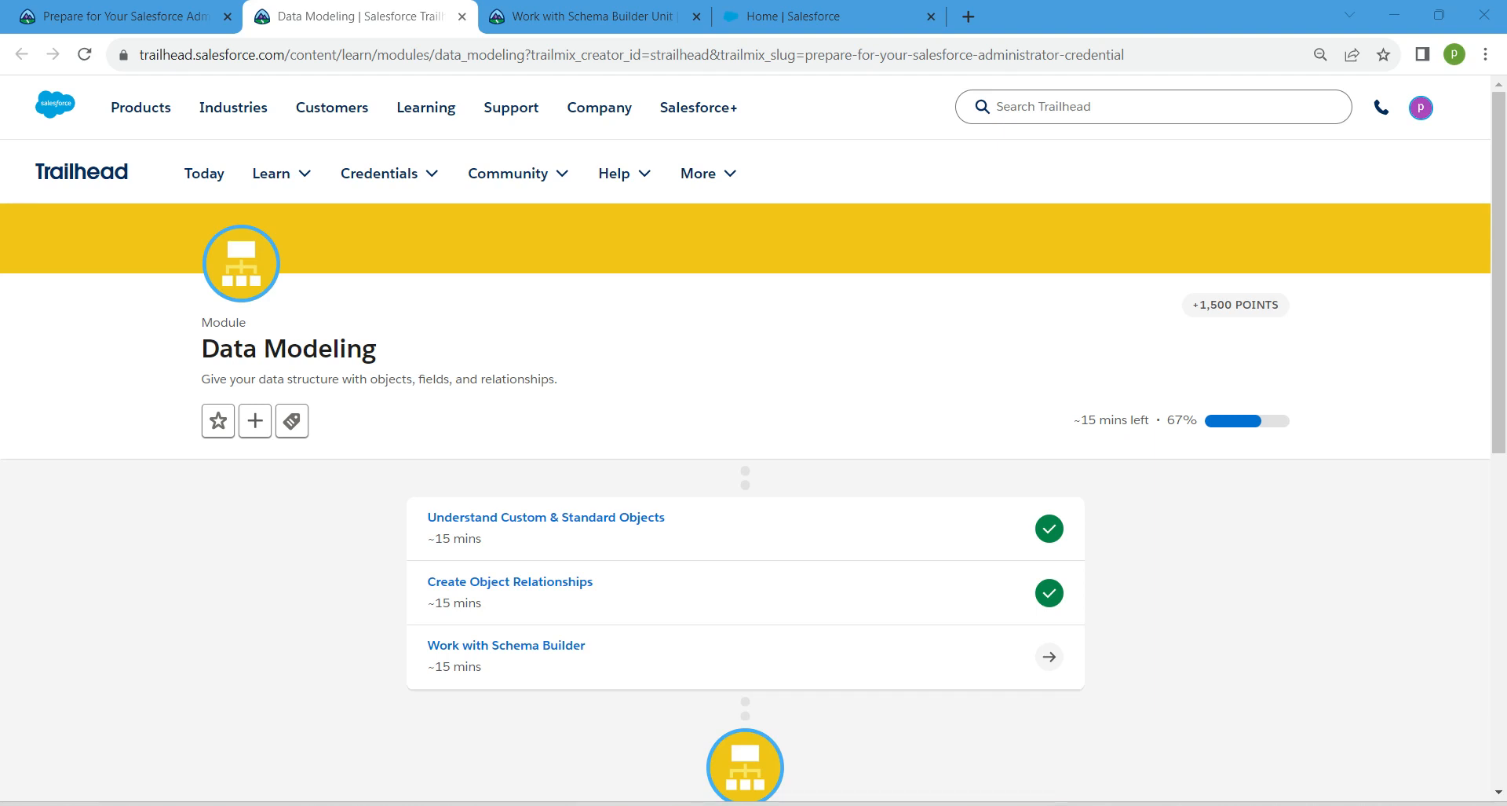
- Open the Work with Schema Builder unit and bring its Street Address challenge into view
{"action": "double_click", "coordinate": [287, 349]}
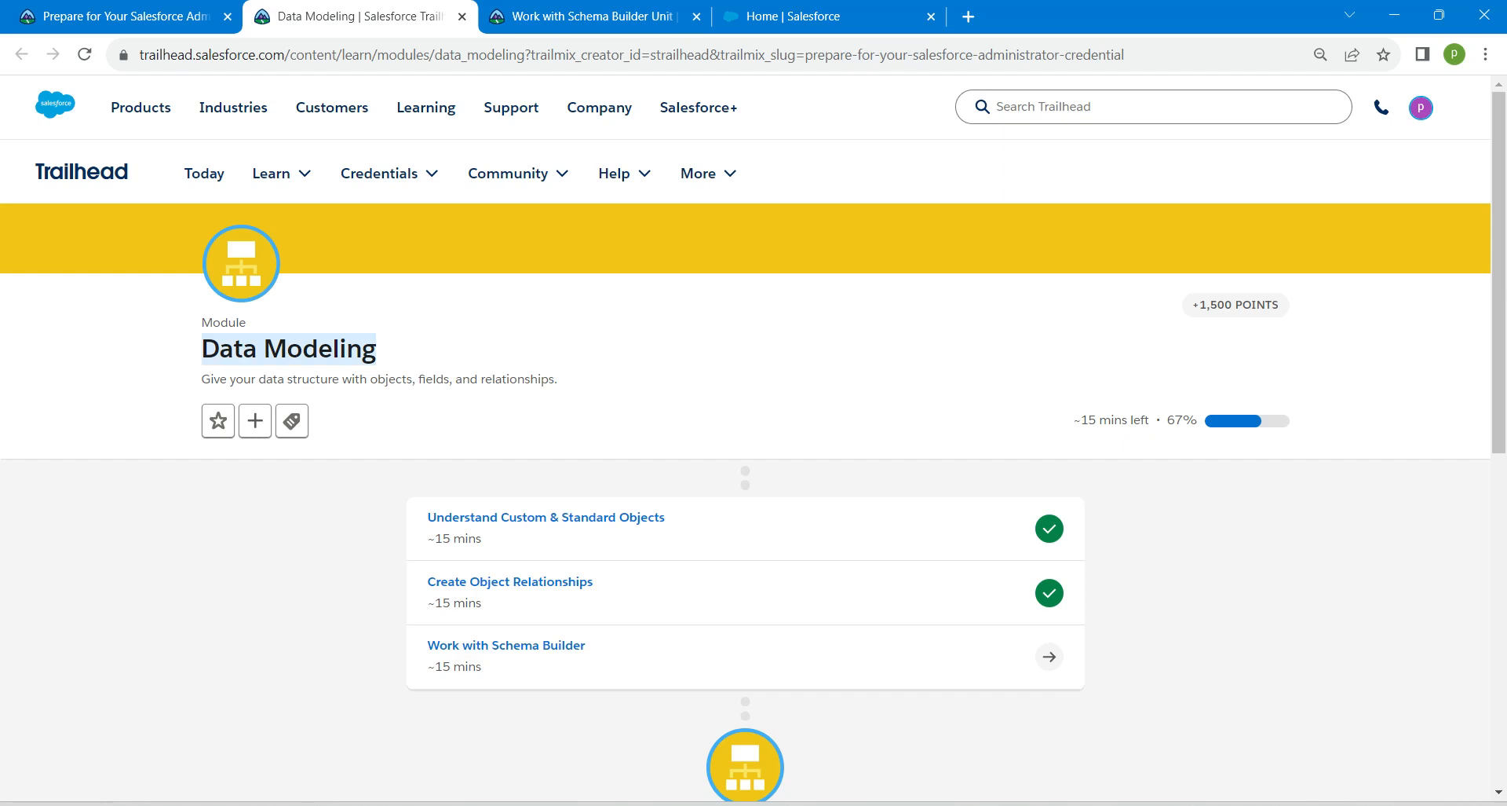
{"action": "mouse_move", "coordinate": [506, 644]}
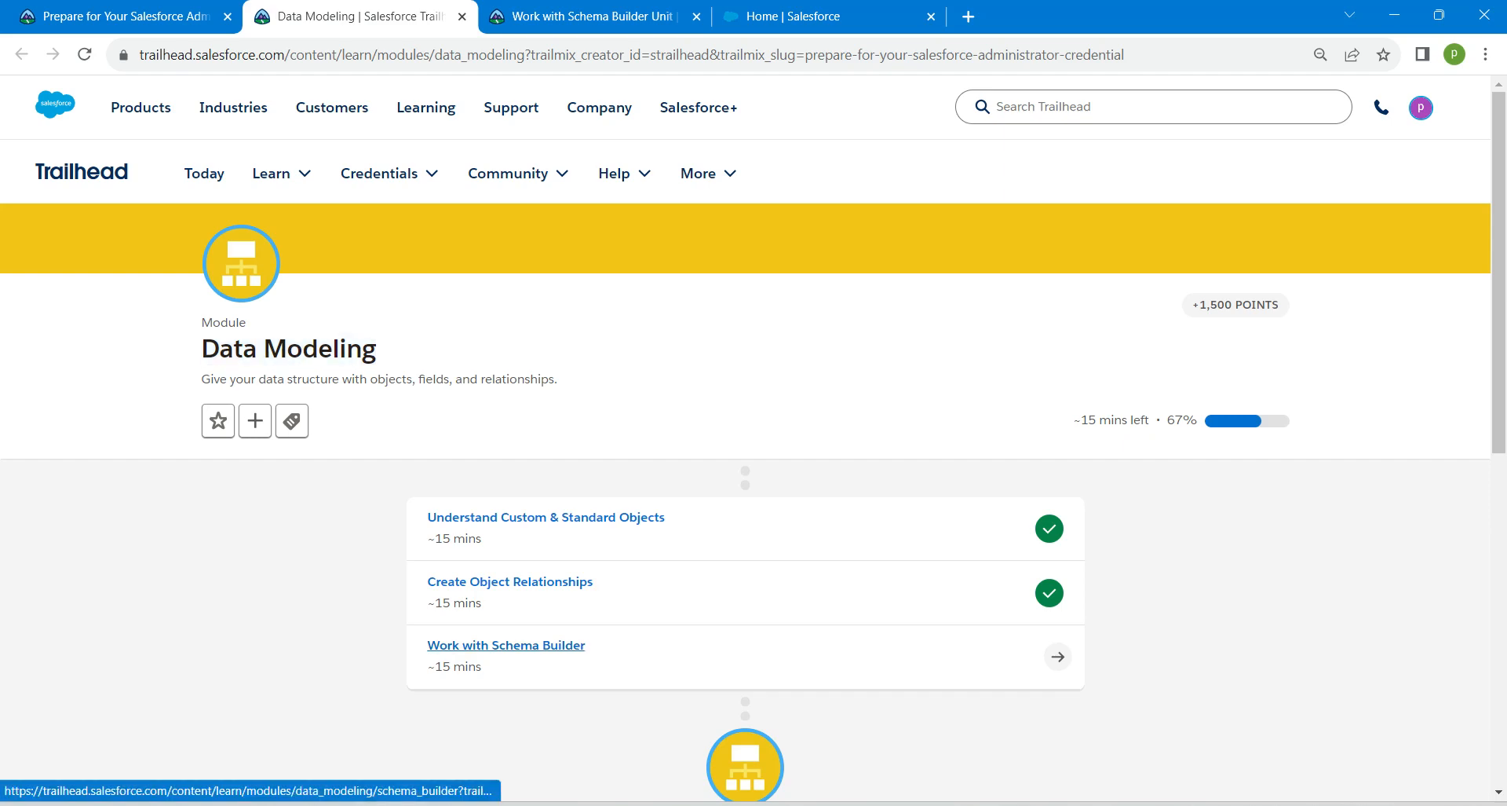
{"action": "left_click", "coordinate": [505, 644]}
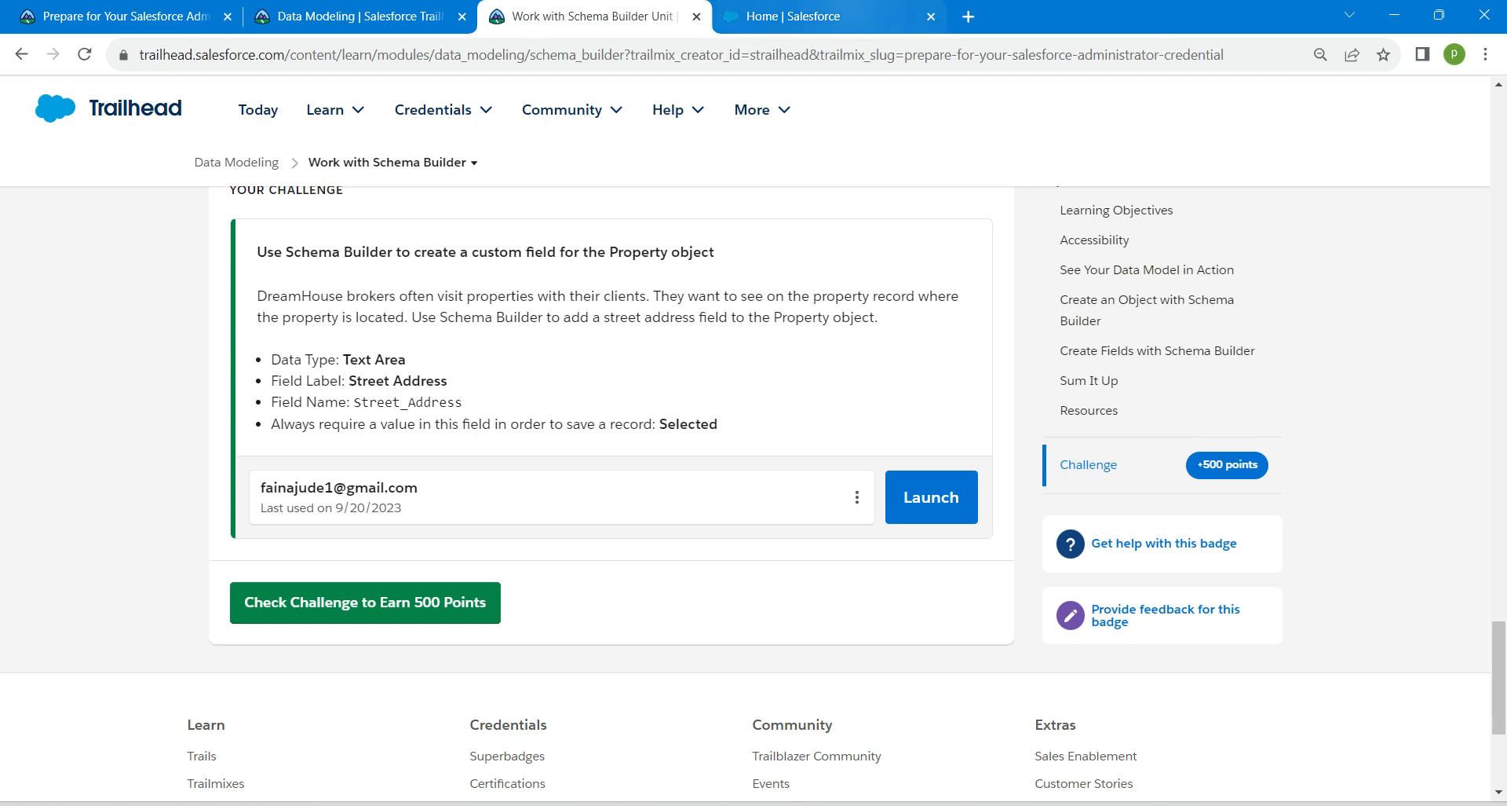
- Find the Property object via Object Manager search 'proper' and show its Fields & Relationships list
{"action": "left_click", "coordinate": [827, 16]}
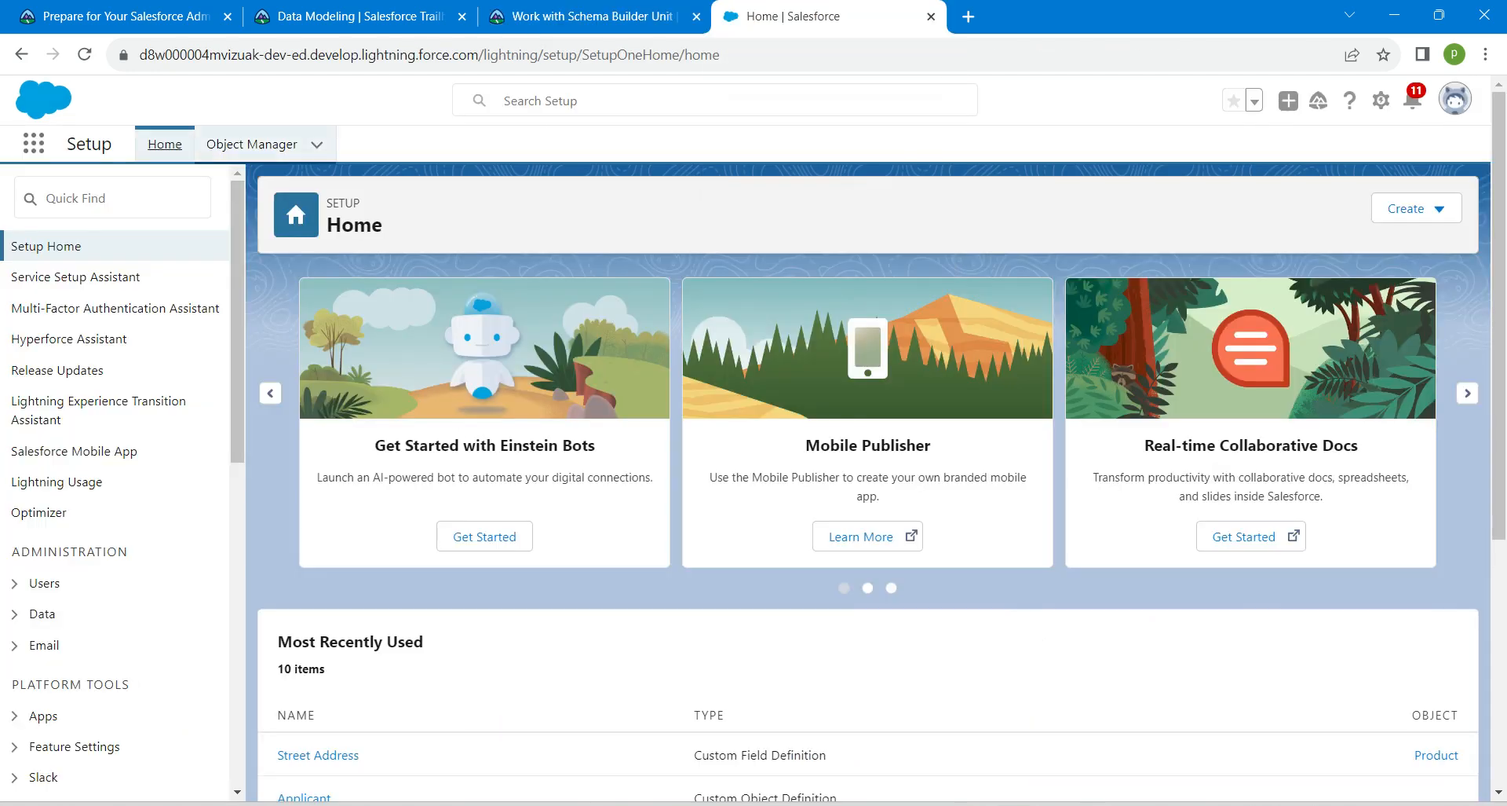
{"action": "left_click", "coordinate": [250, 144]}
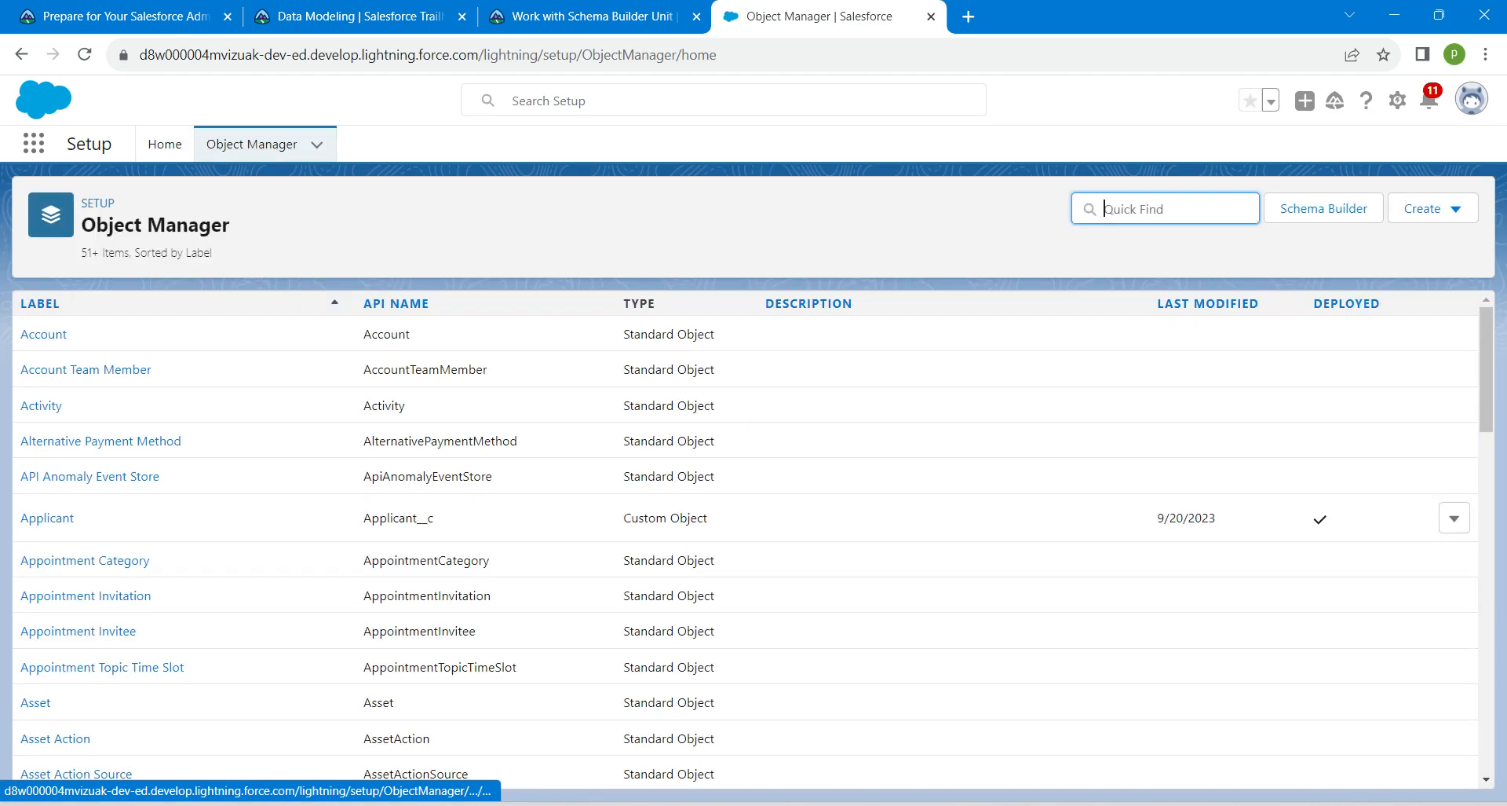
{"action": "type", "text": "property"}
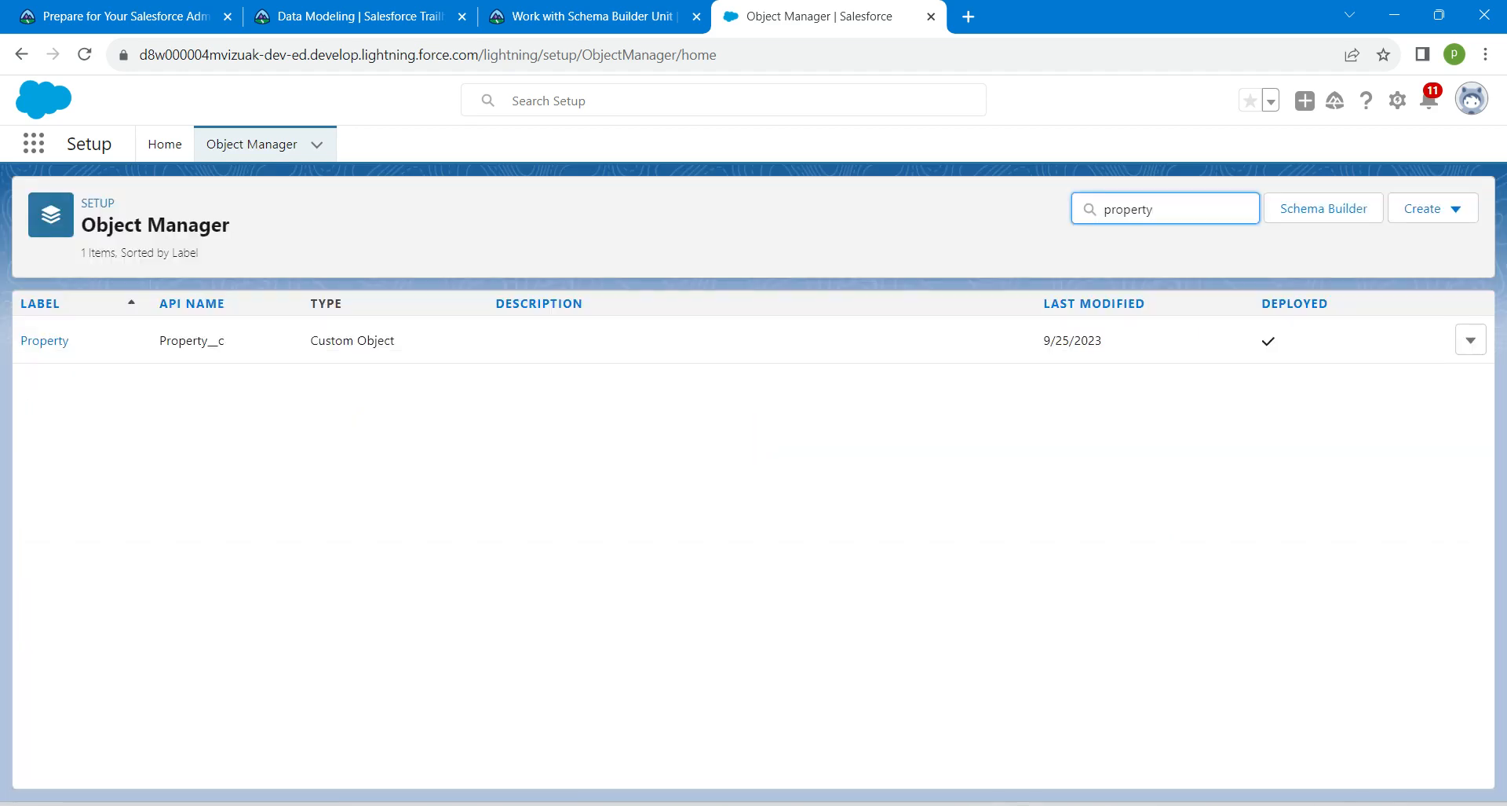
{"action": "left_click", "coordinate": [44, 341]}
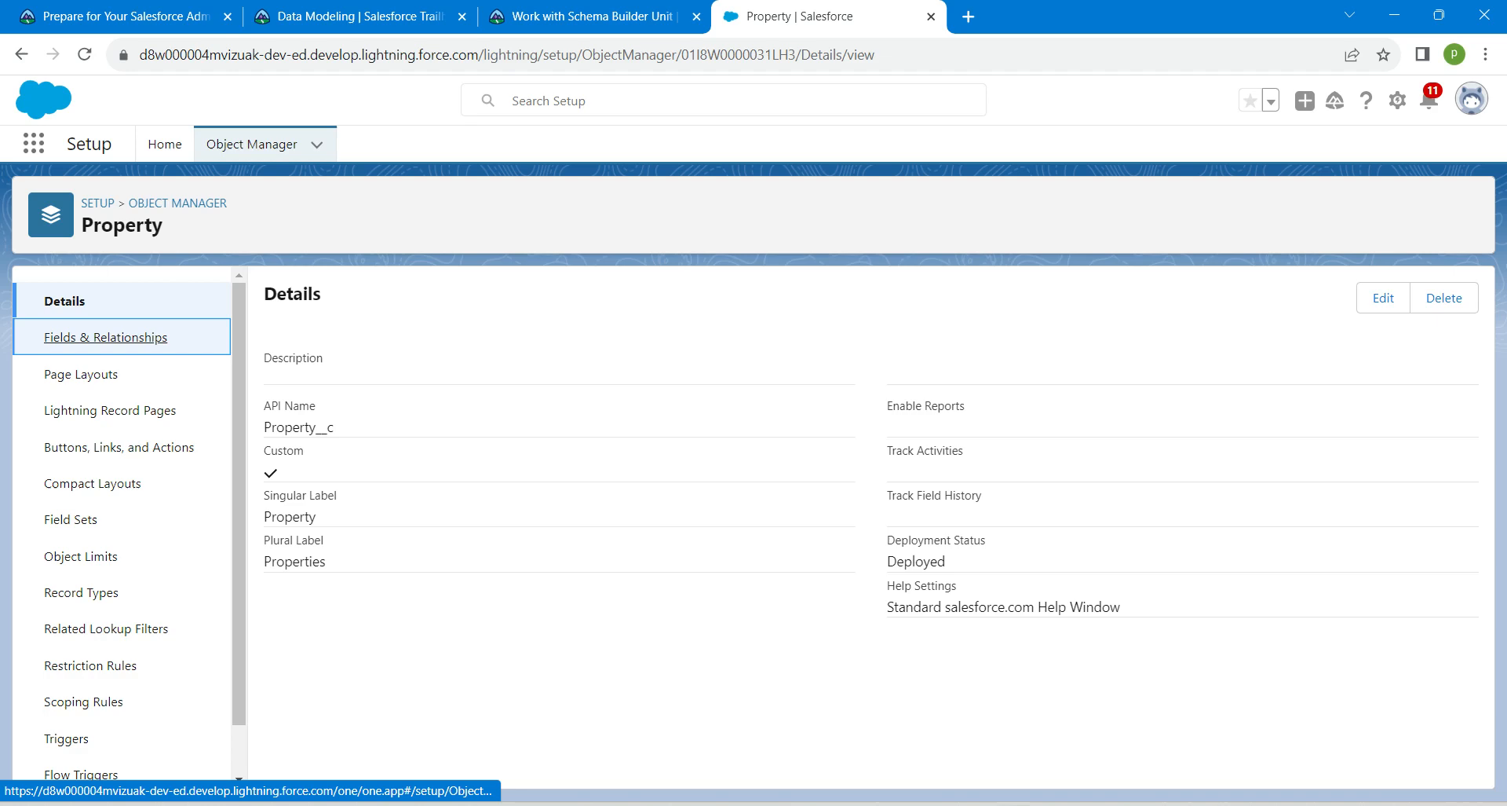
{"action": "left_click", "coordinate": [584, 15]}
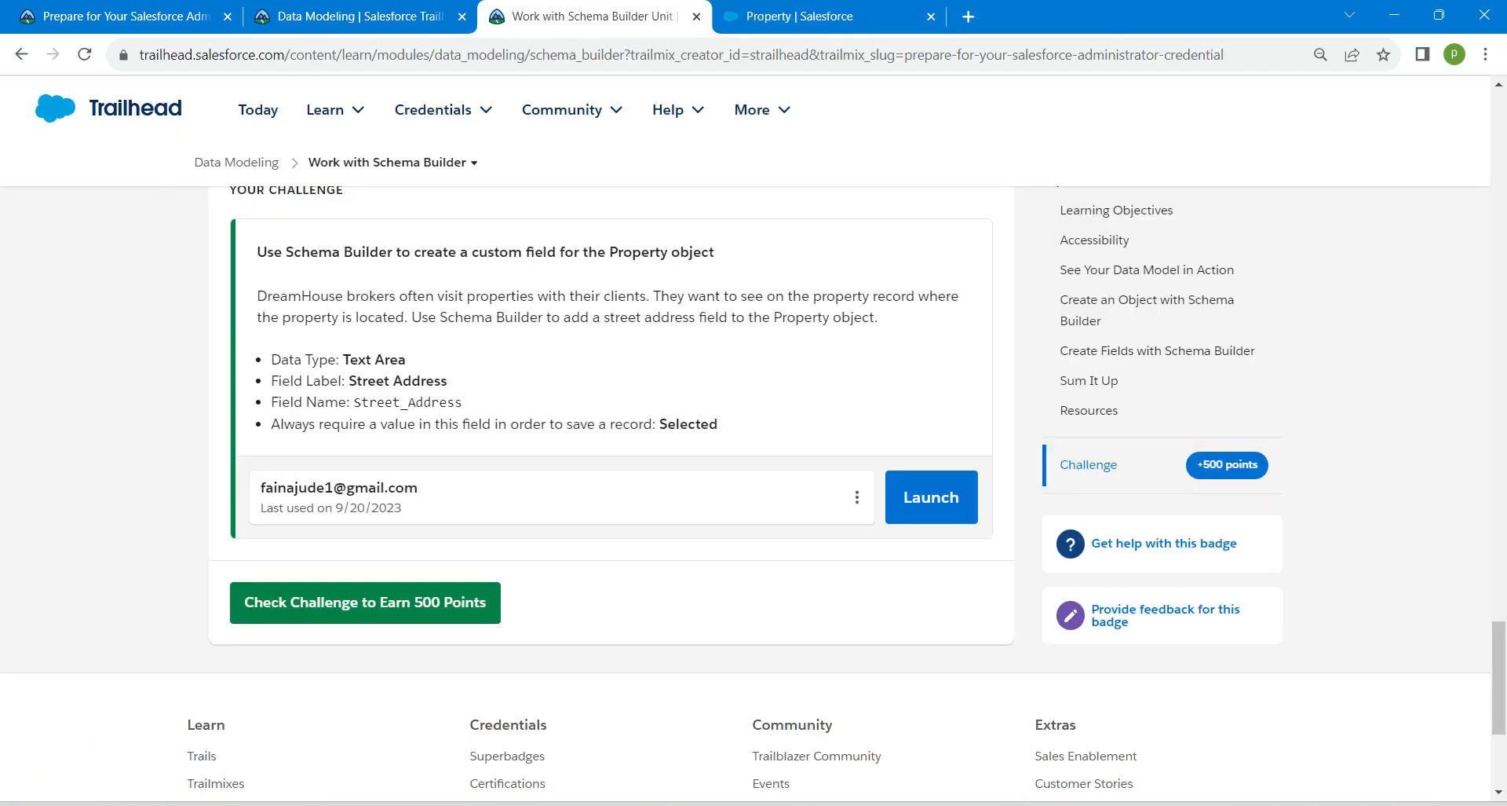
{"action": "double_click", "coordinate": [397, 380]}
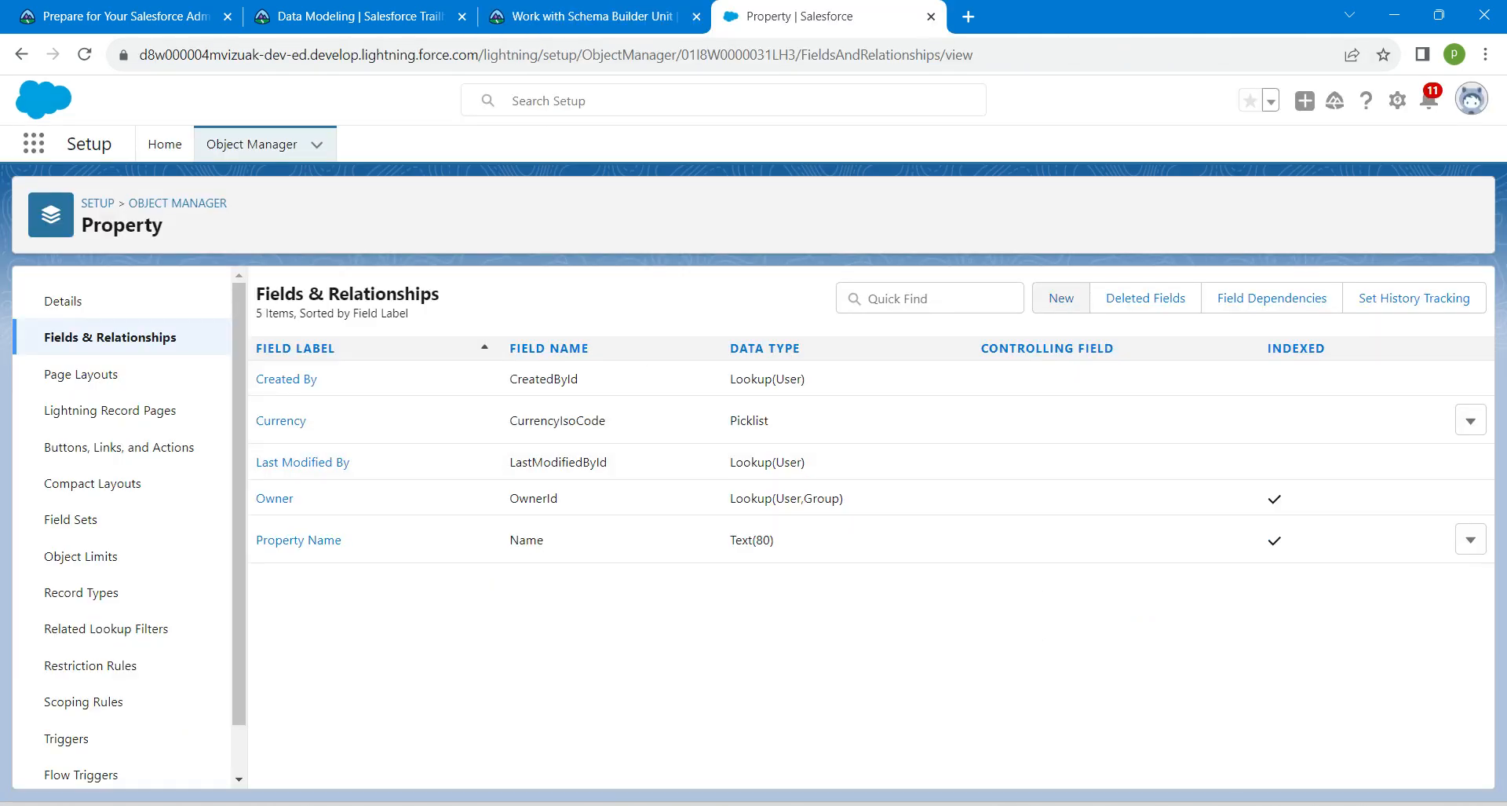
- Start a new Property custom field with Text Area as its data type and reach the details step
{"action": "left_click", "coordinate": [1060, 299]}
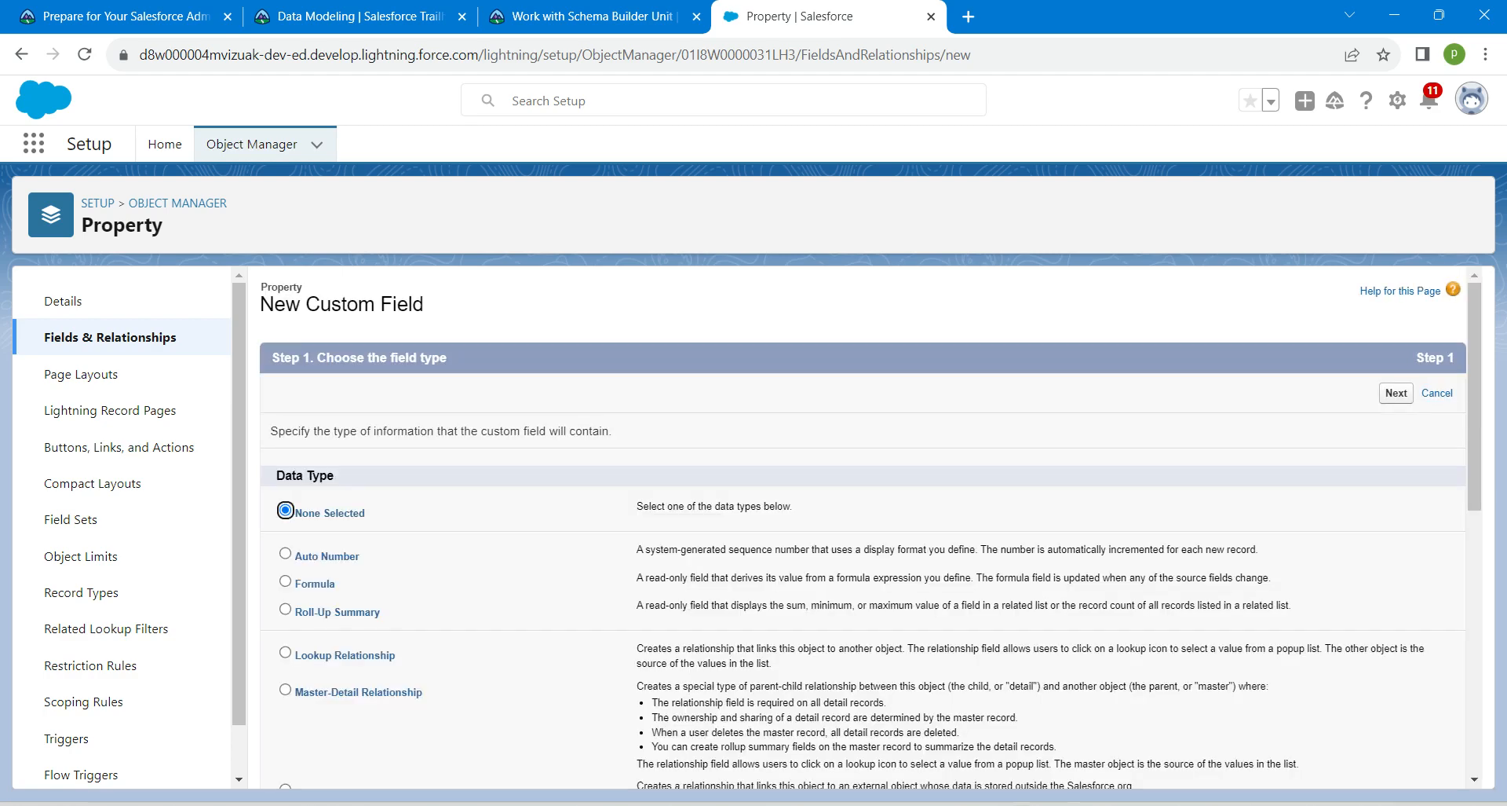
{"action": "scroll", "scroll_direction": "down", "scroll_amount": 3}
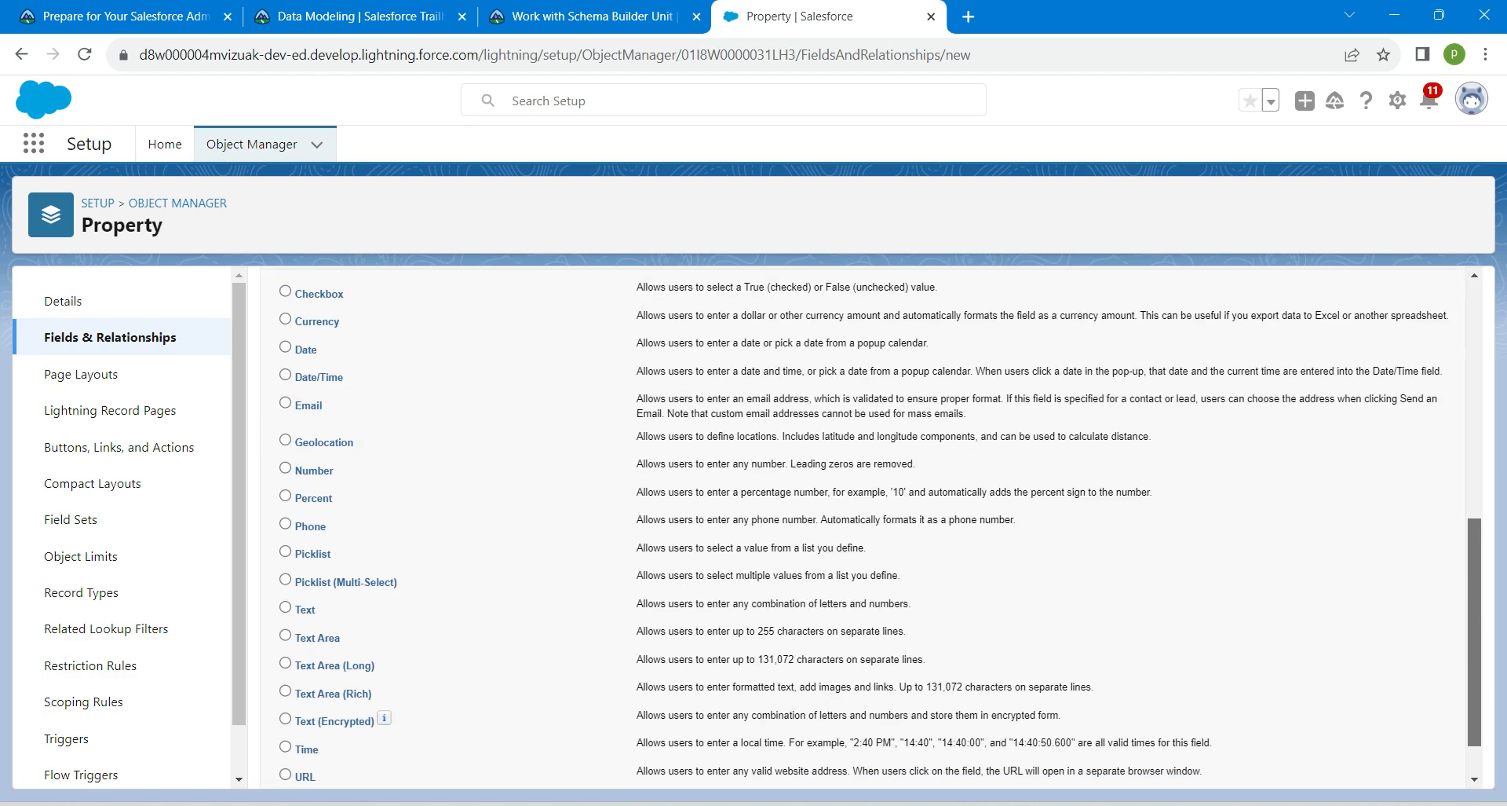
{"action": "scroll", "scroll_direction": "down", "scroll_amount": 3}
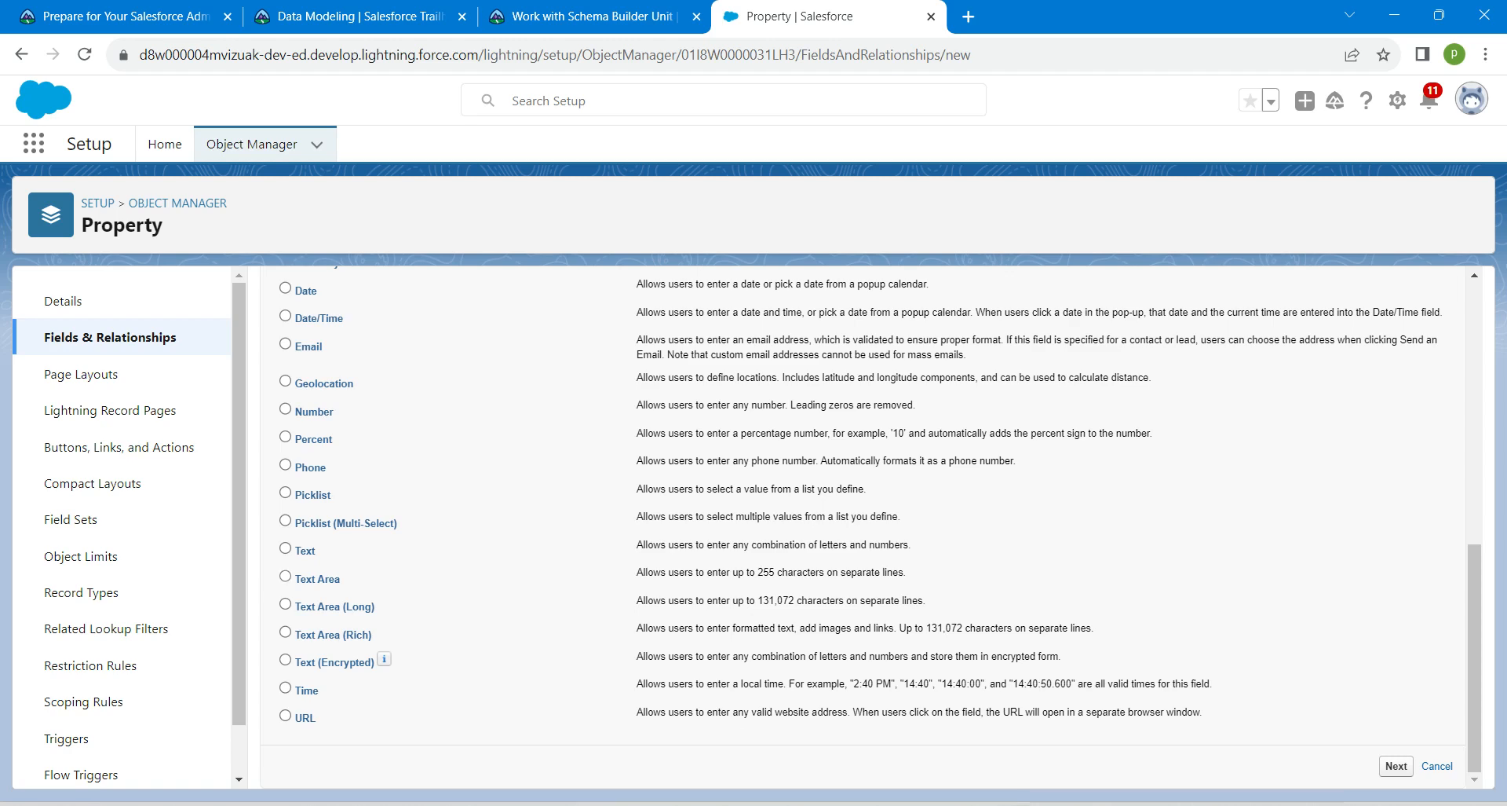
{"action": "left_click", "coordinate": [286, 578]}
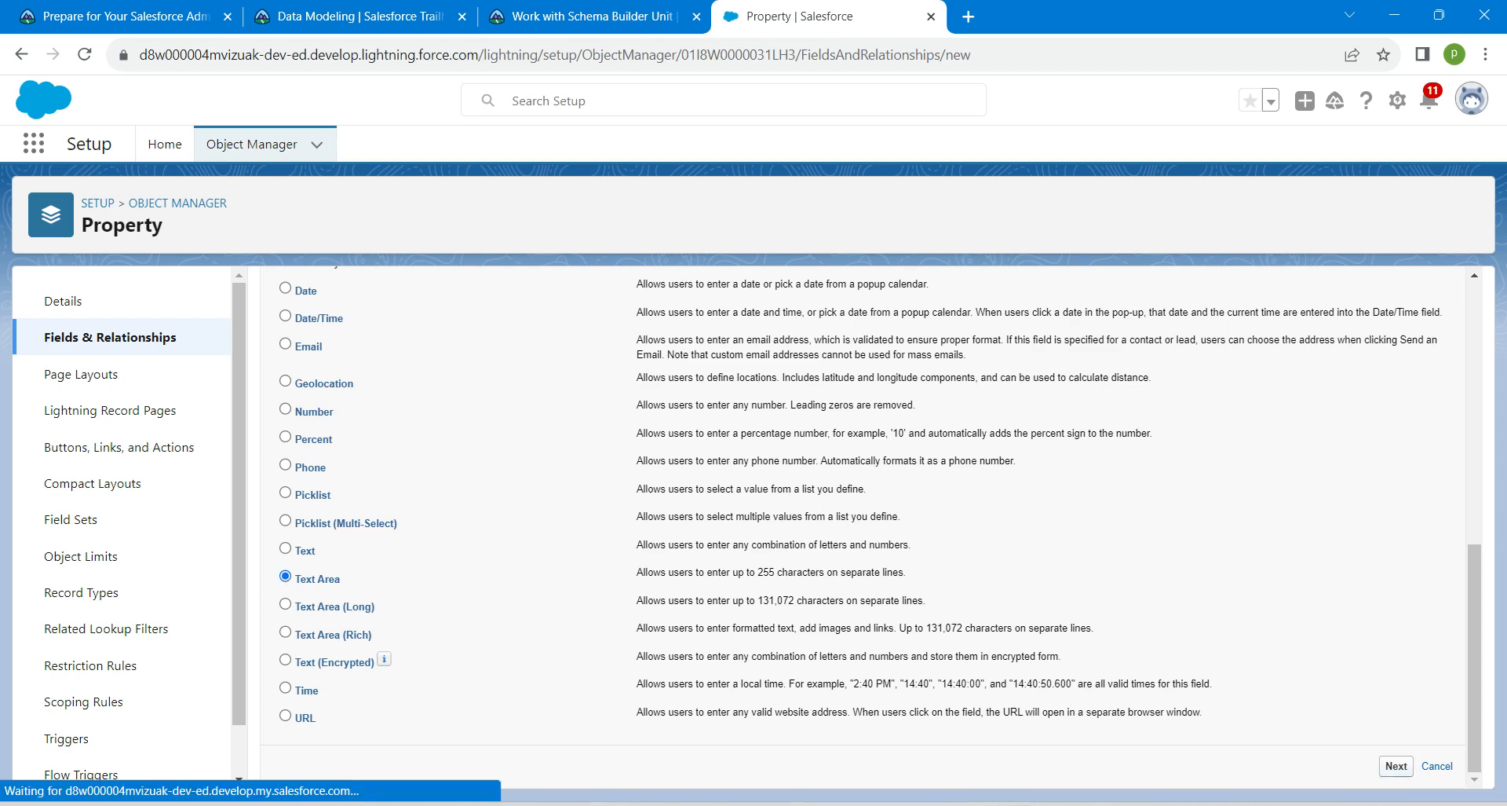
{"action": "left_click", "coordinate": [1394, 765]}
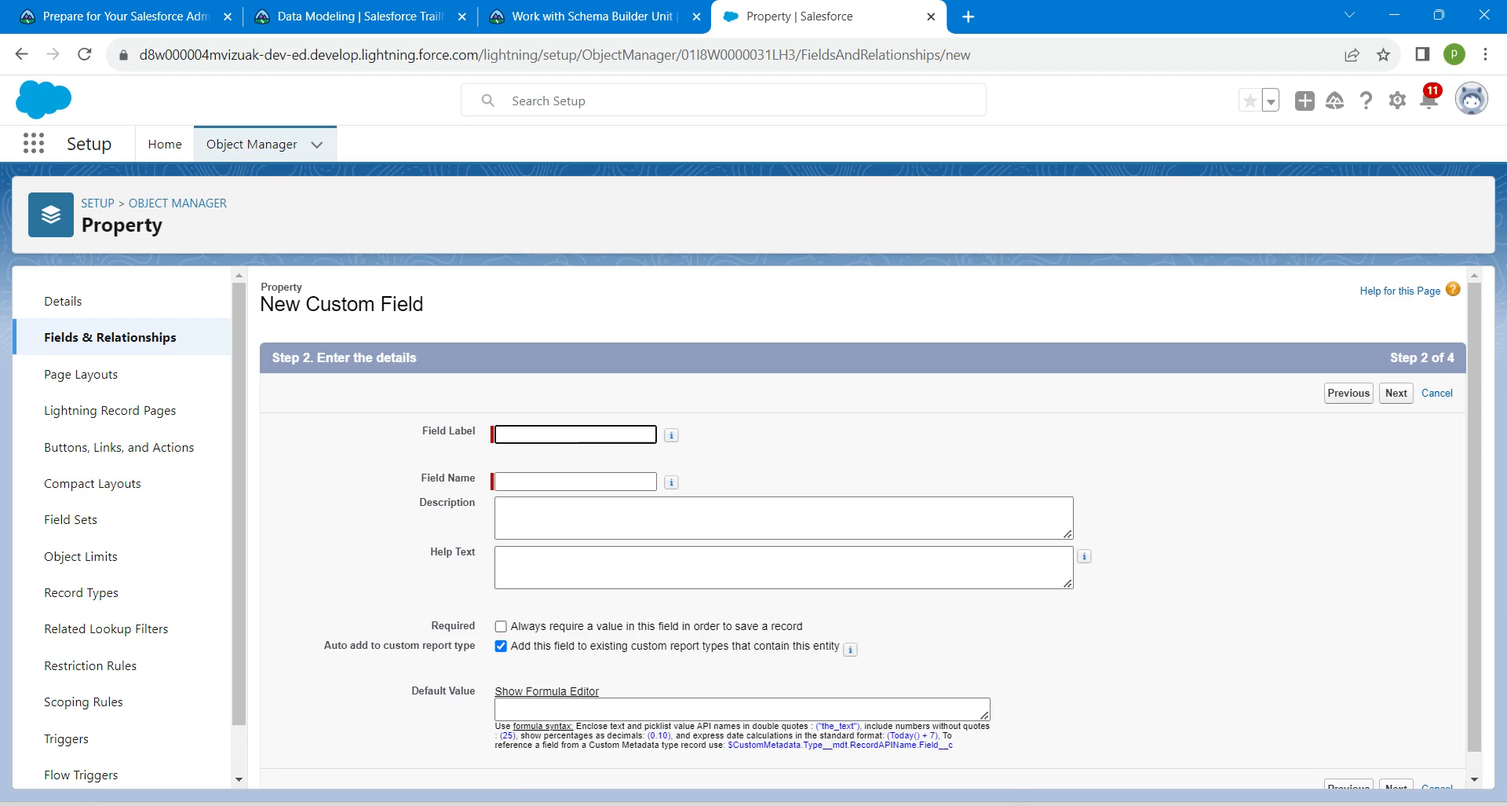
- Create the required 'Street Address' Text Area(255) field with default visibility and save it
{"action": "type", "text": "Street Address"}
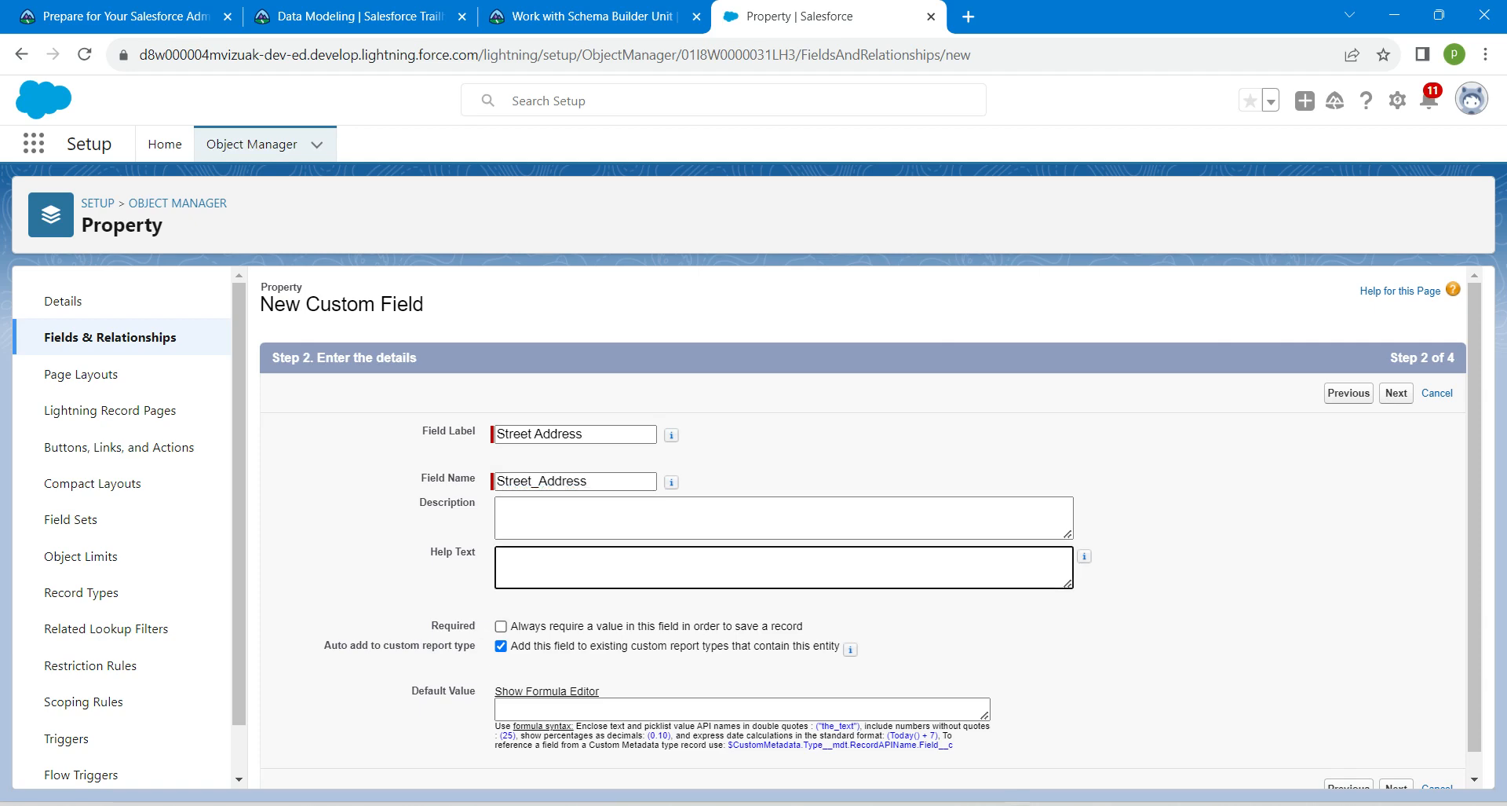
{"action": "left_click", "coordinate": [500, 627]}
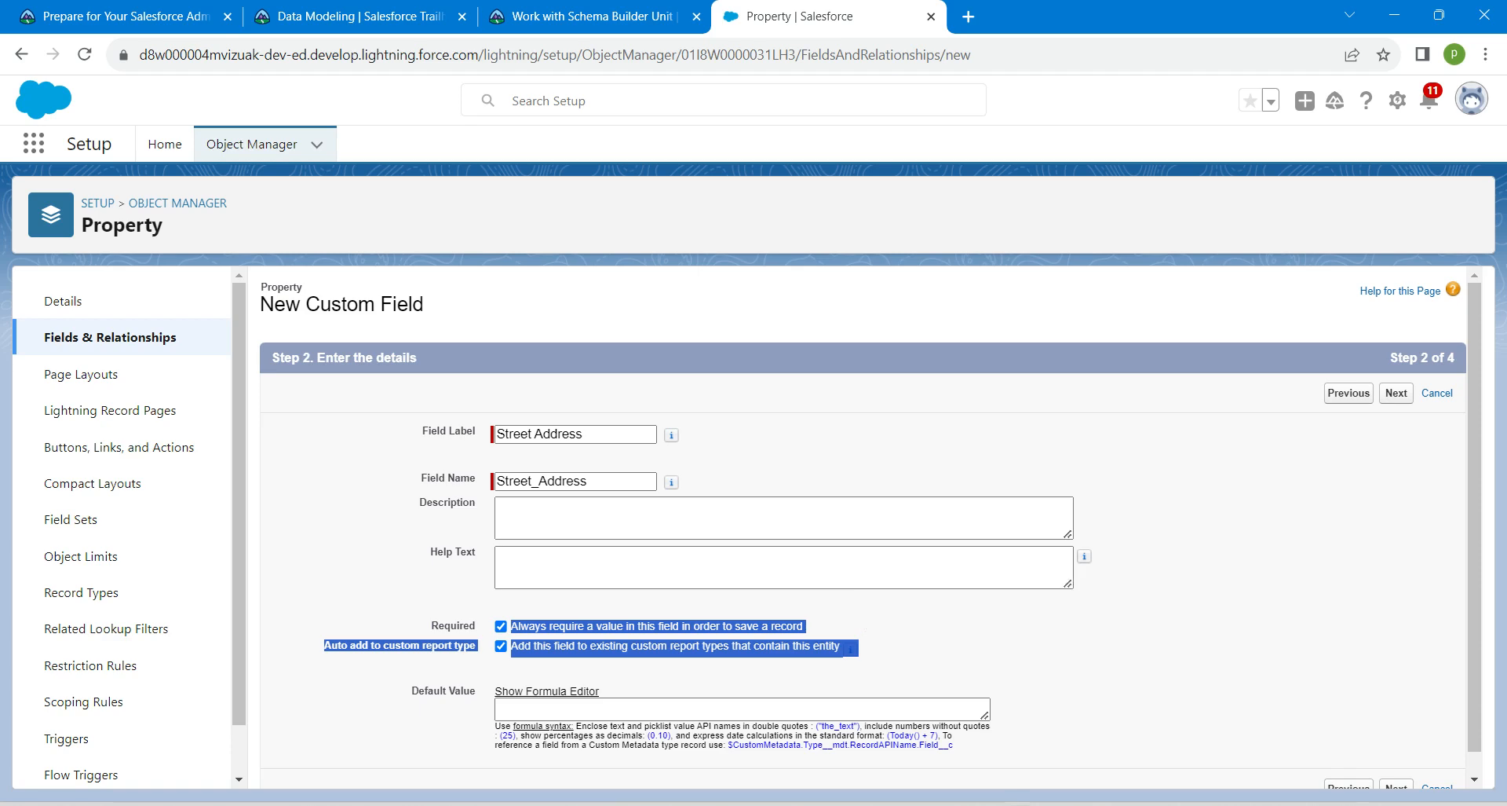
{"action": "left_click", "coordinate": [1394, 392]}
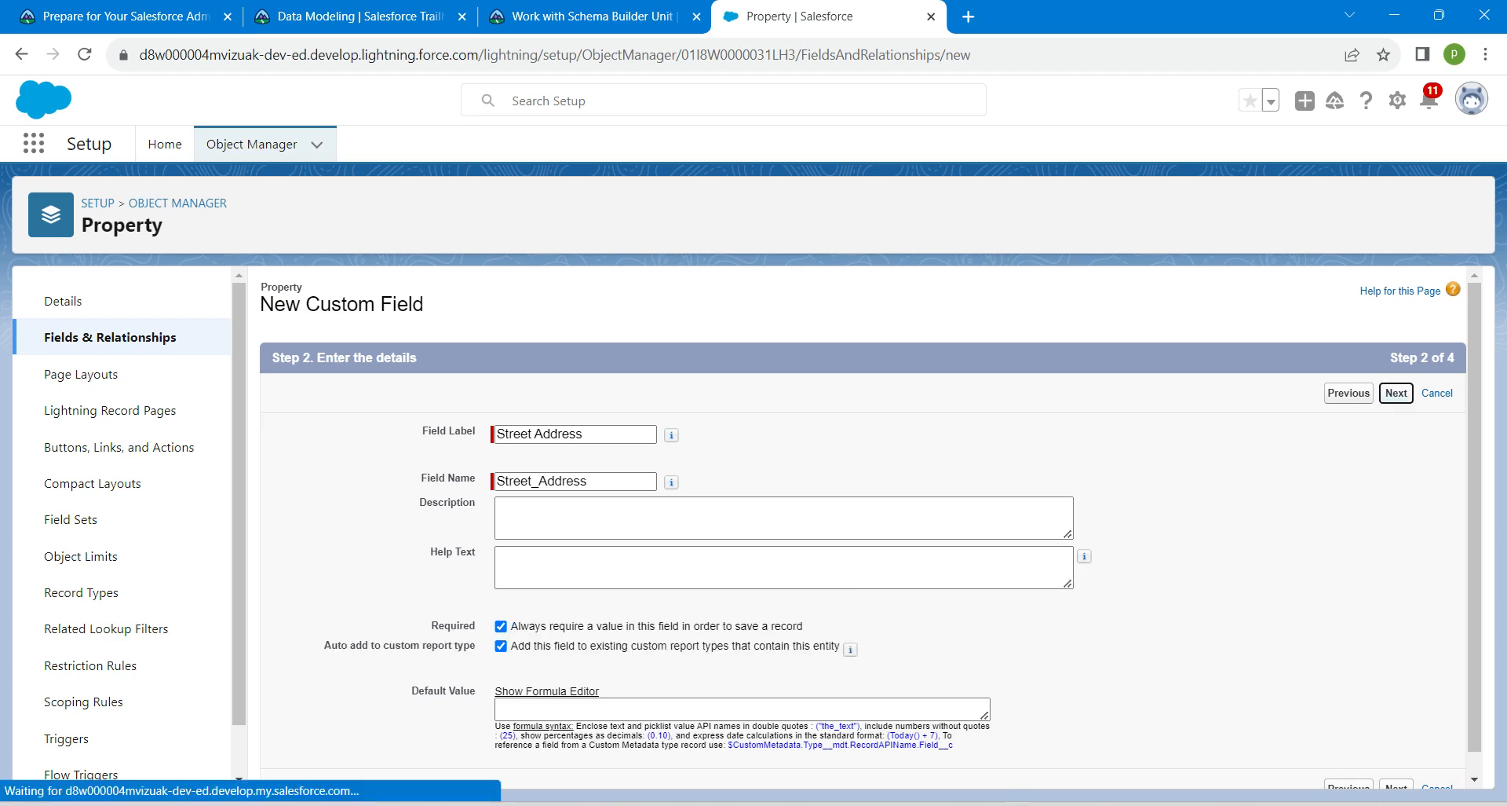
{"action": "left_click", "coordinate": [1394, 393]}
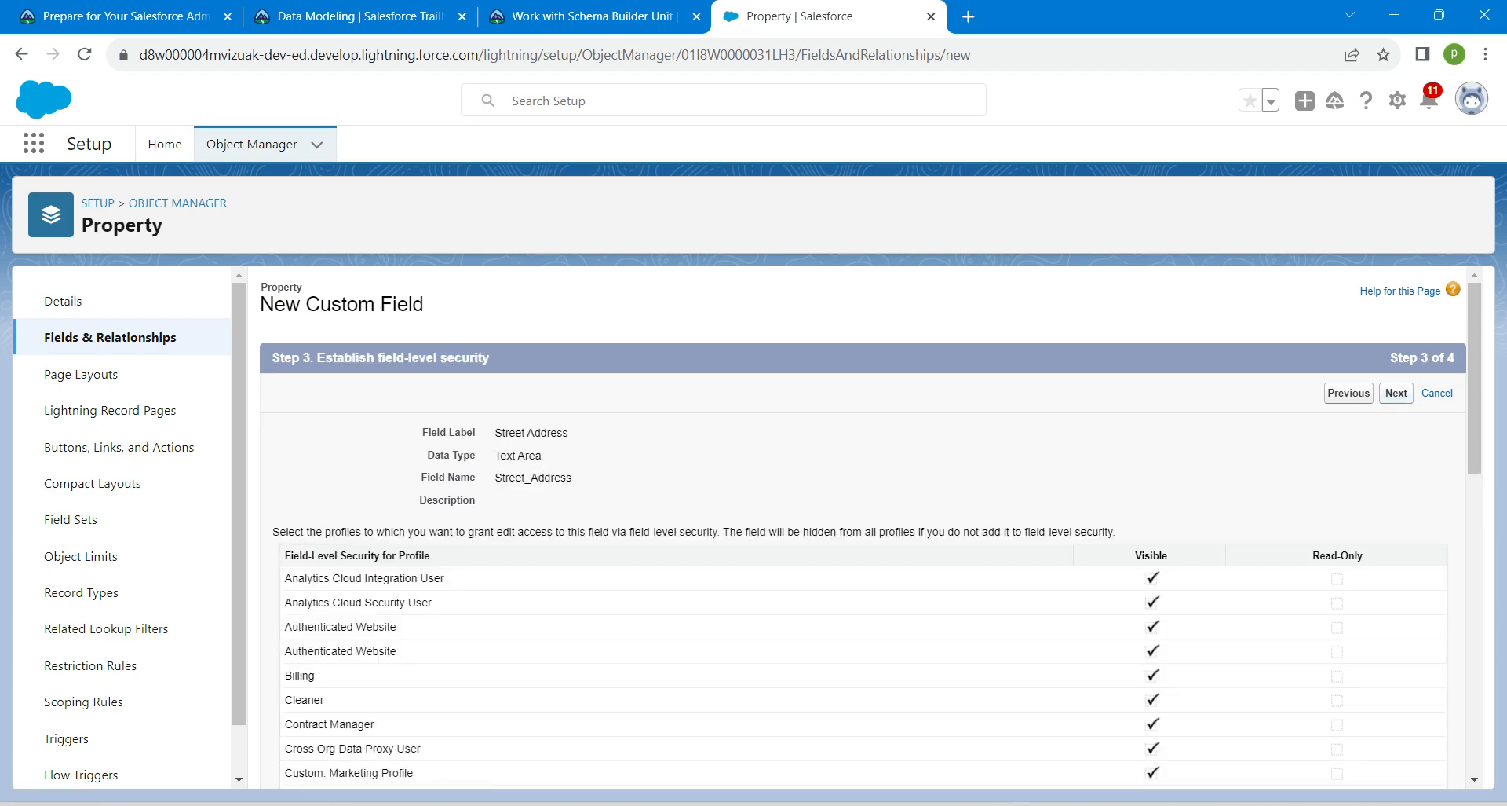
{"action": "left_click", "coordinate": [1394, 392]}
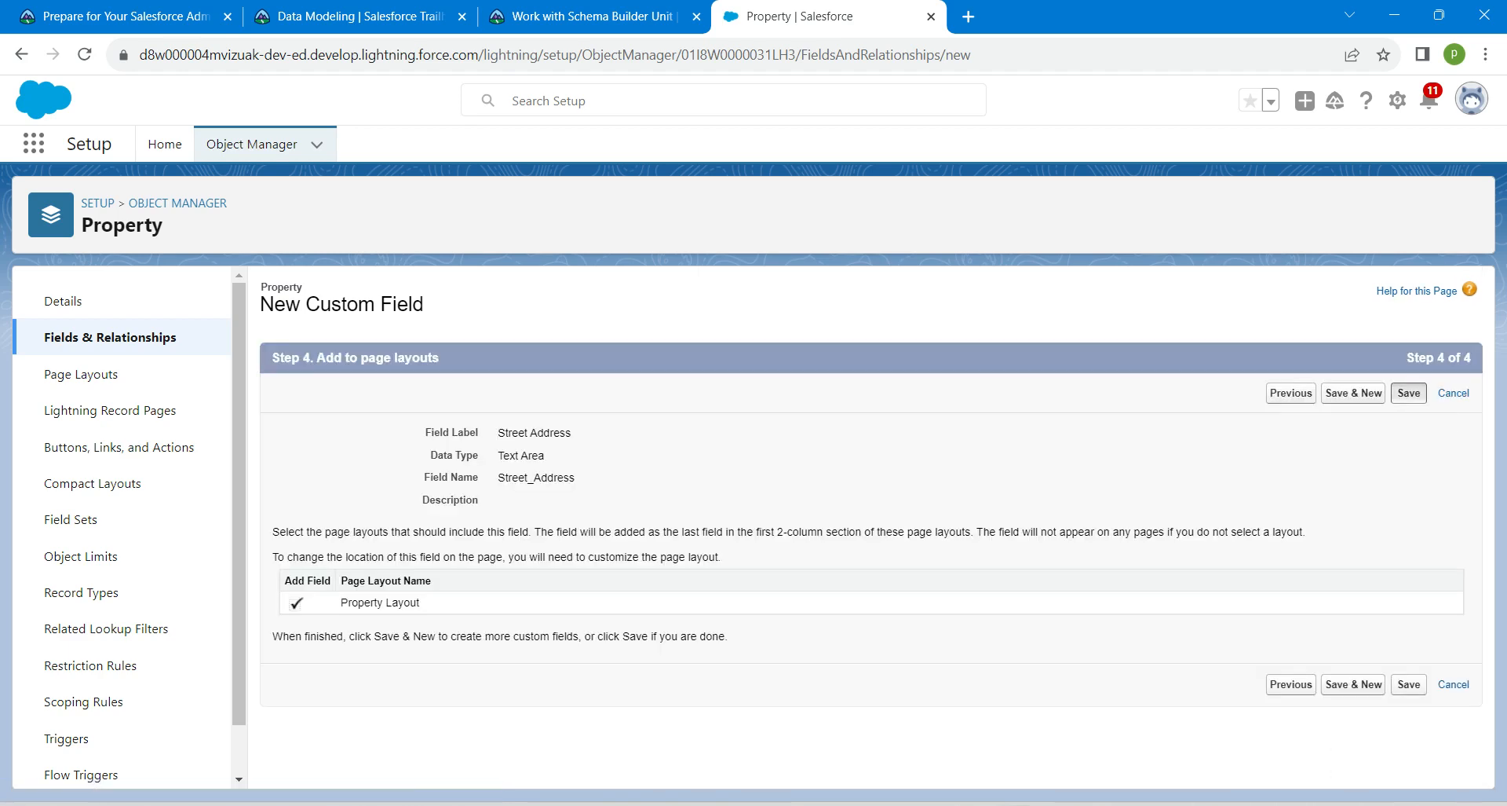
{"action": "left_click", "coordinate": [1407, 392]}
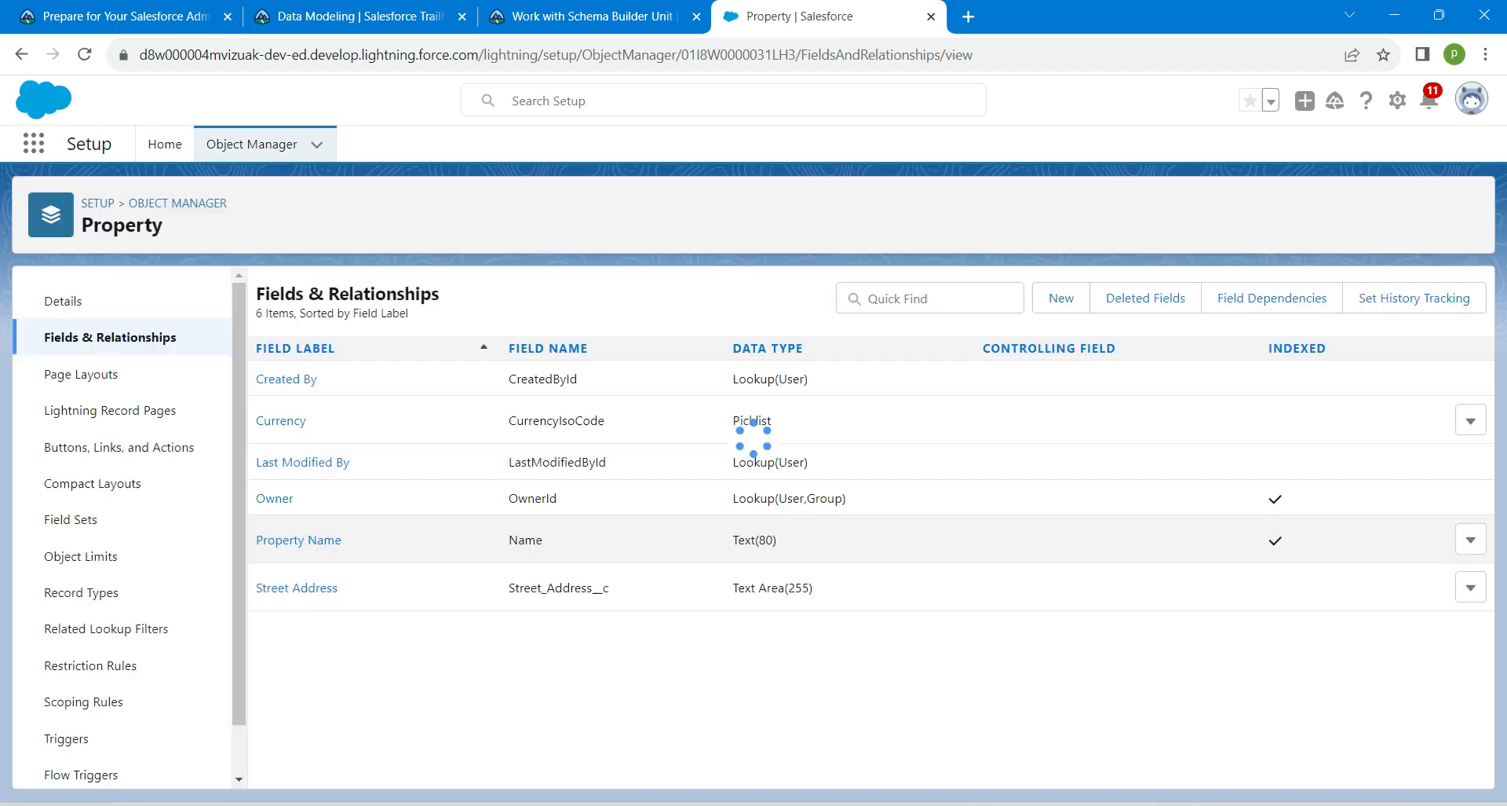
- Check the challenge in Trailhead, earning the Data Modeling badge, and dismiss the celebration
{"action": "left_click", "coordinate": [586, 16]}
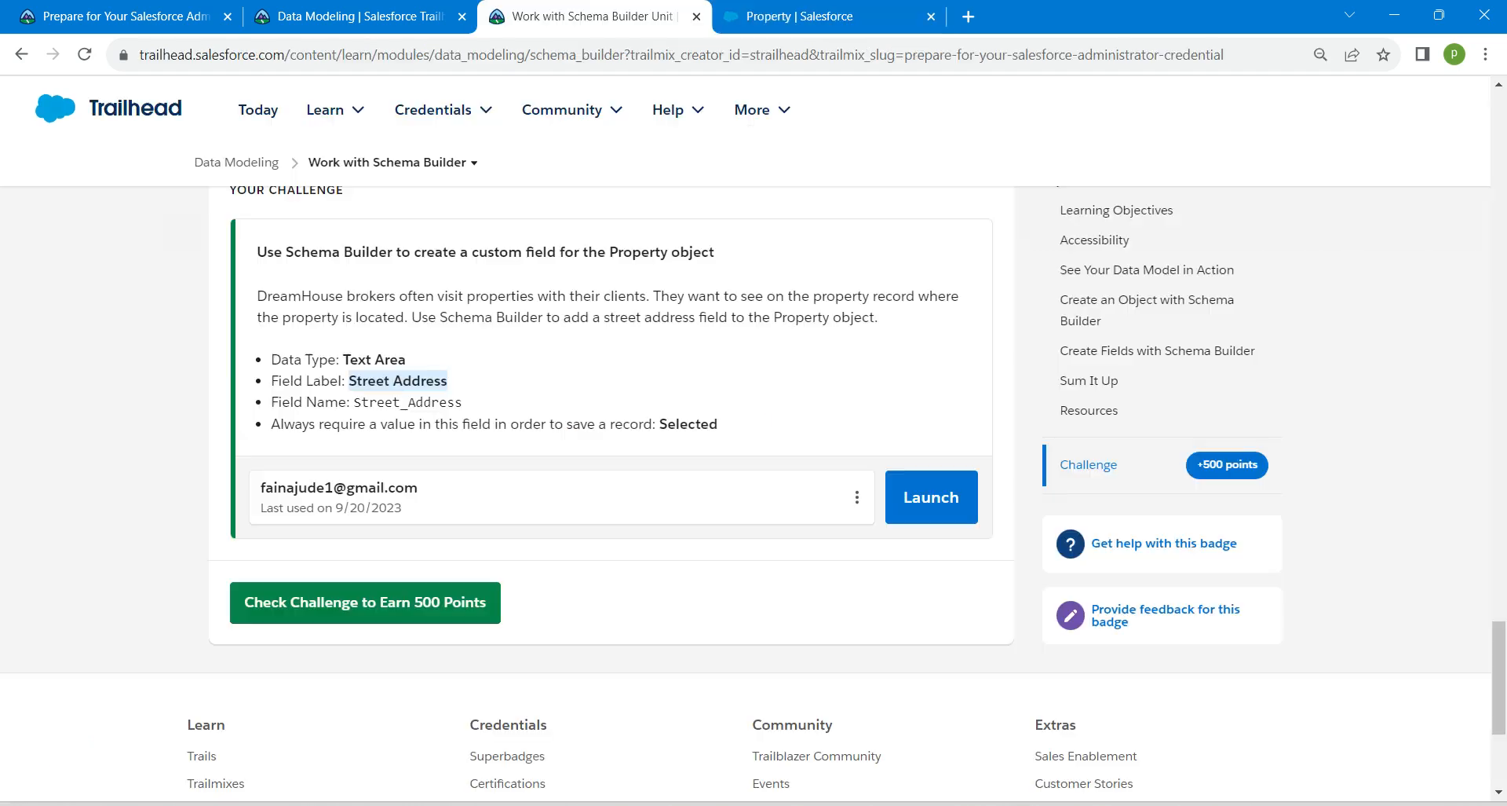
{"action": "left_click", "coordinate": [365, 601]}
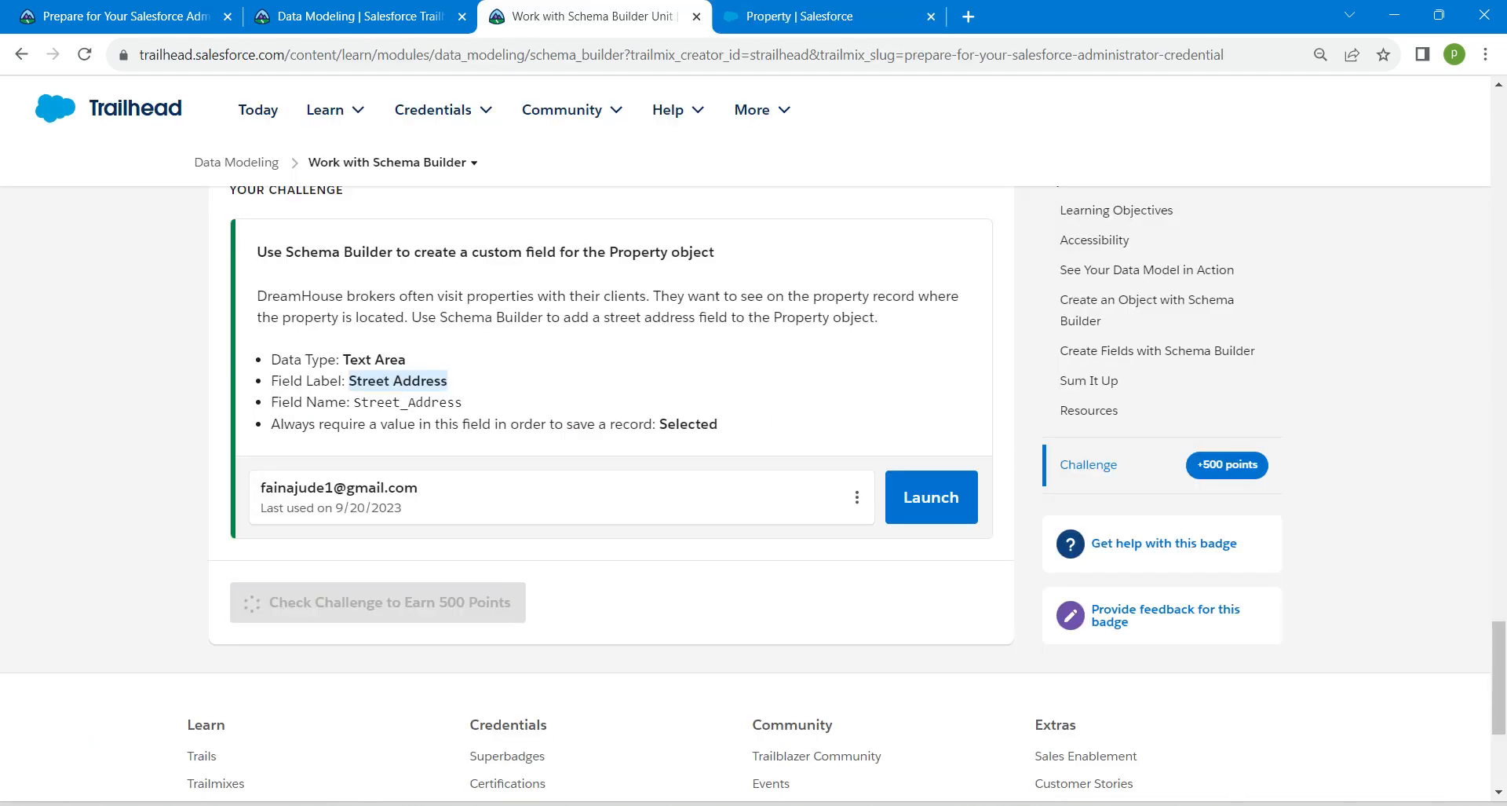
{"action": "left_click", "coordinate": [379, 602]}
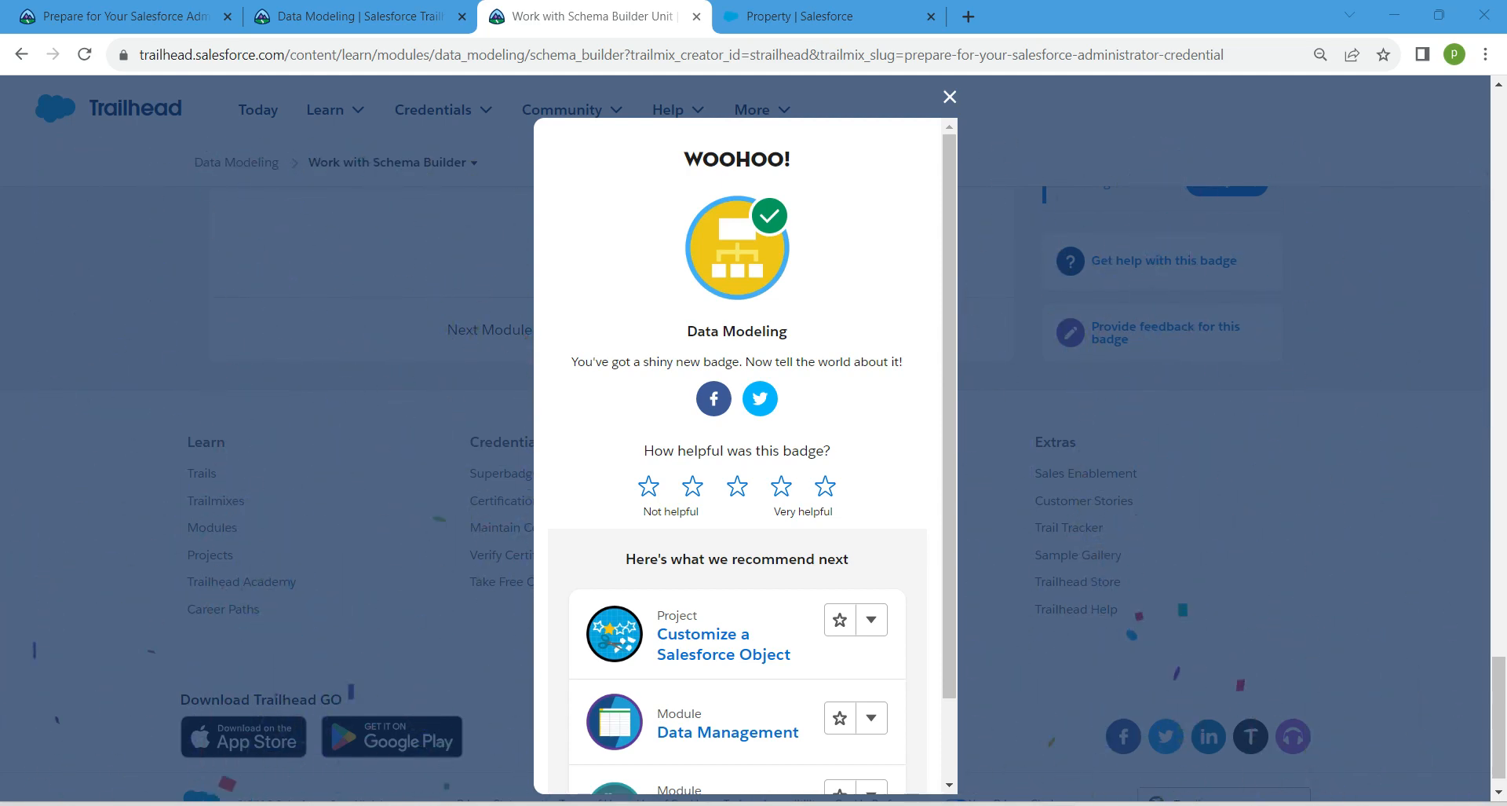
{"action": "left_click", "coordinate": [948, 97]}
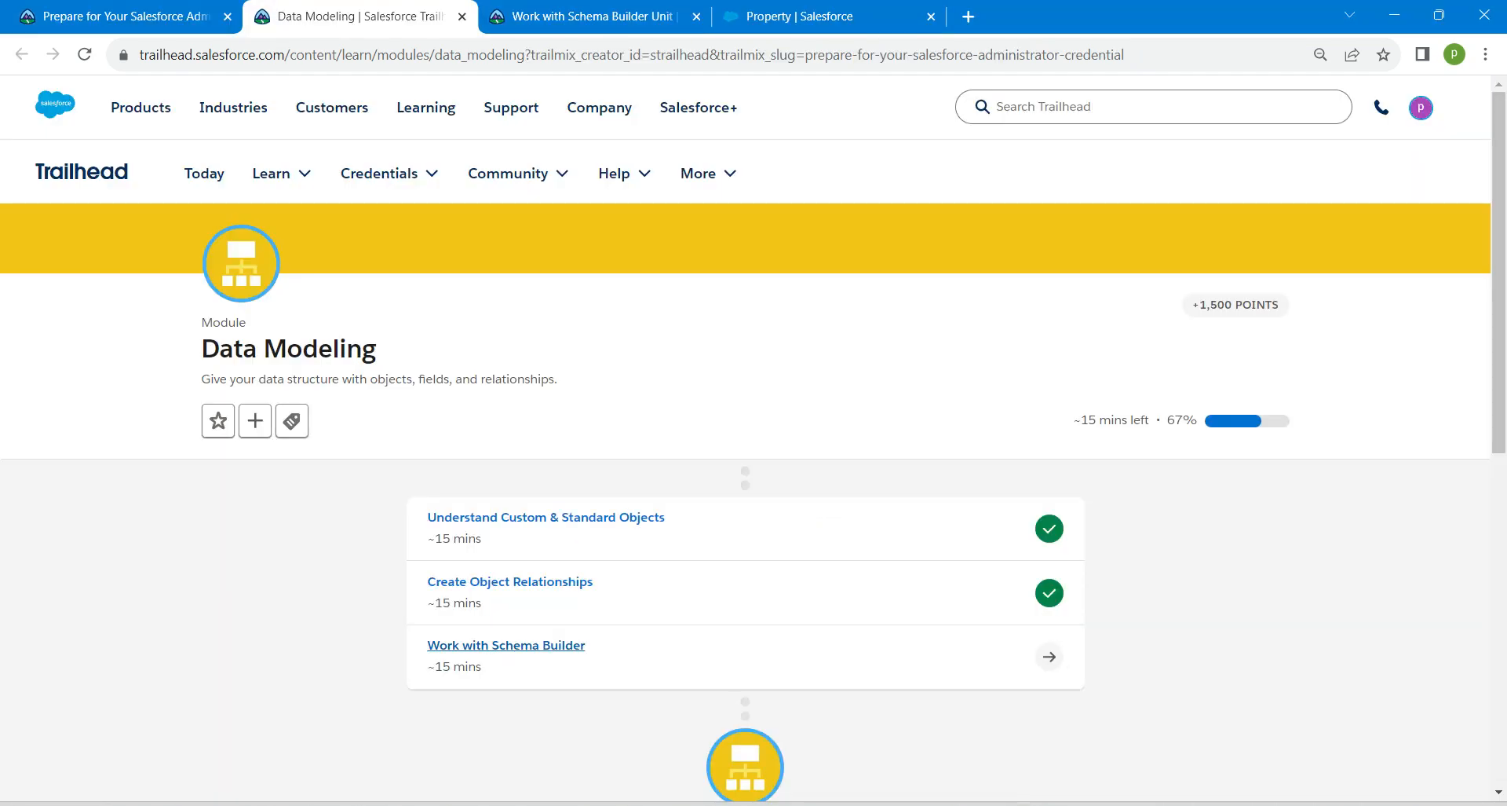